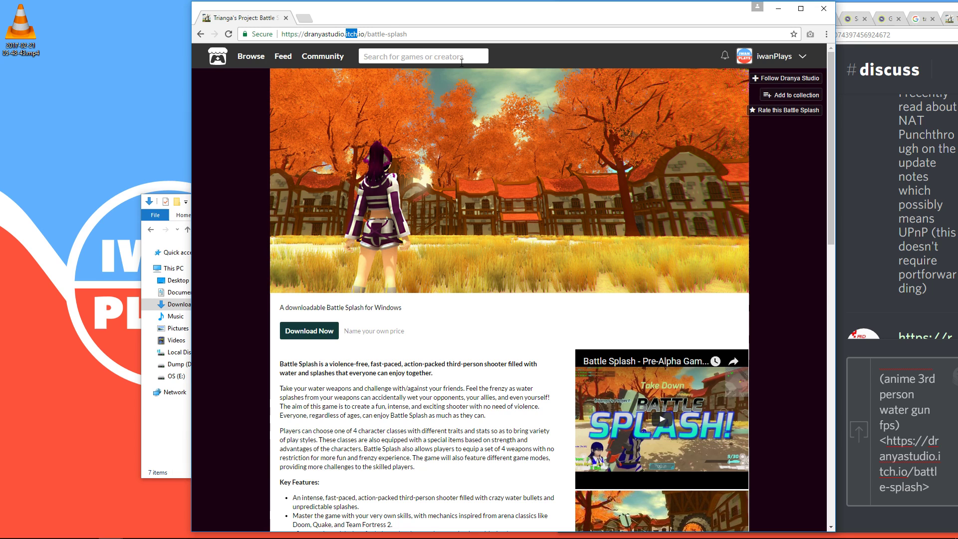
Choose Download Now and skip the itch.io price prompt to reach the download page.
click(309, 331)
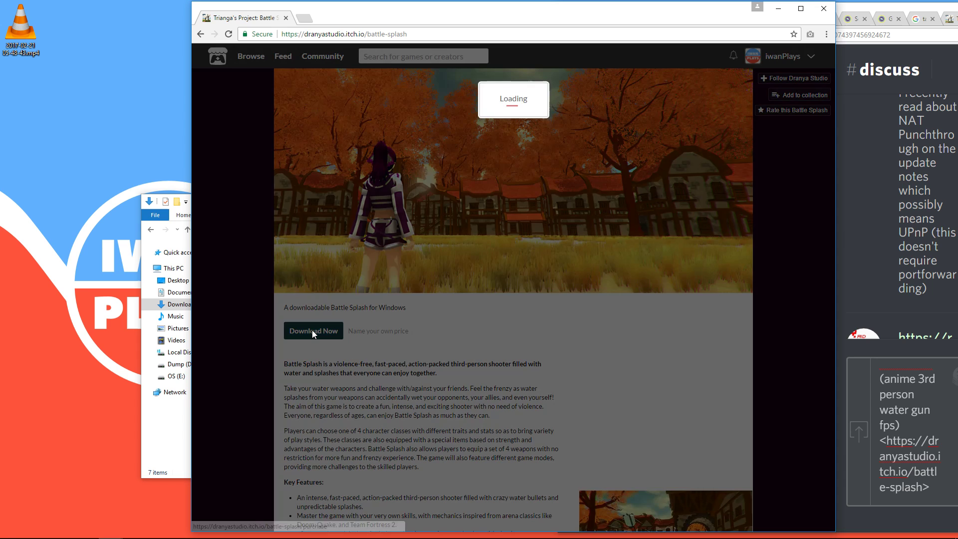
click(313, 330)
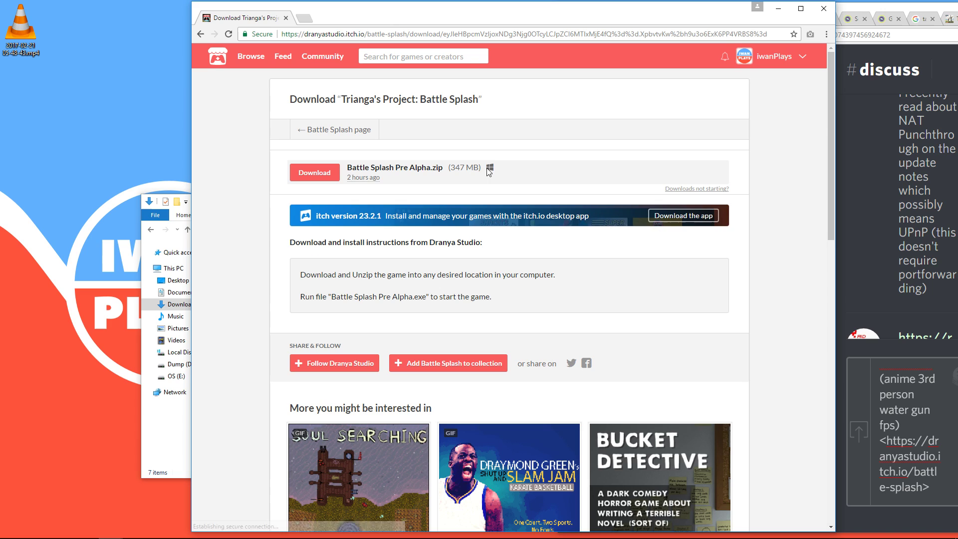
Download the 347 MB Battle Splash Pre Alpha.zip from itch.io.
click(314, 172)
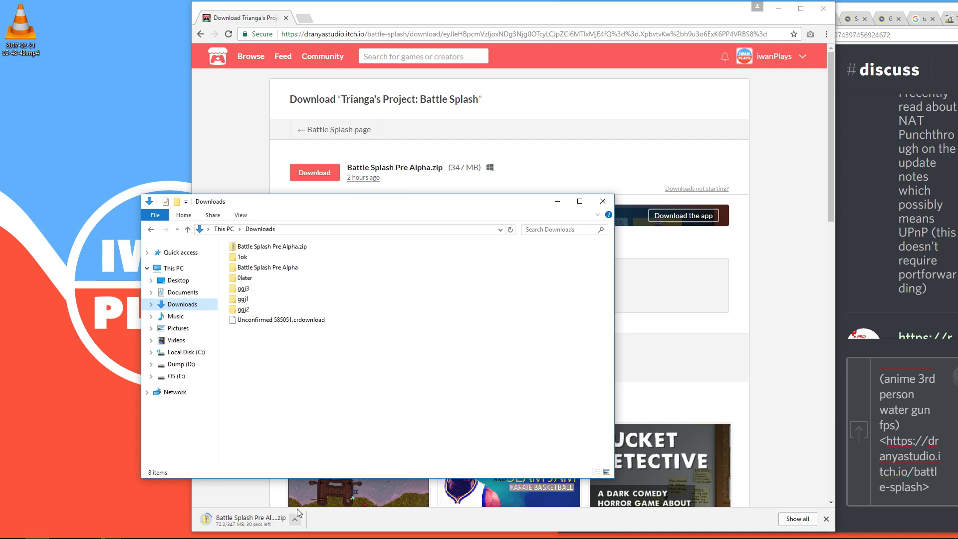
Extract Battle Splash Pre Alpha.zip and run Battle Splash Pre Alpha.exe.
right_click(271, 246)
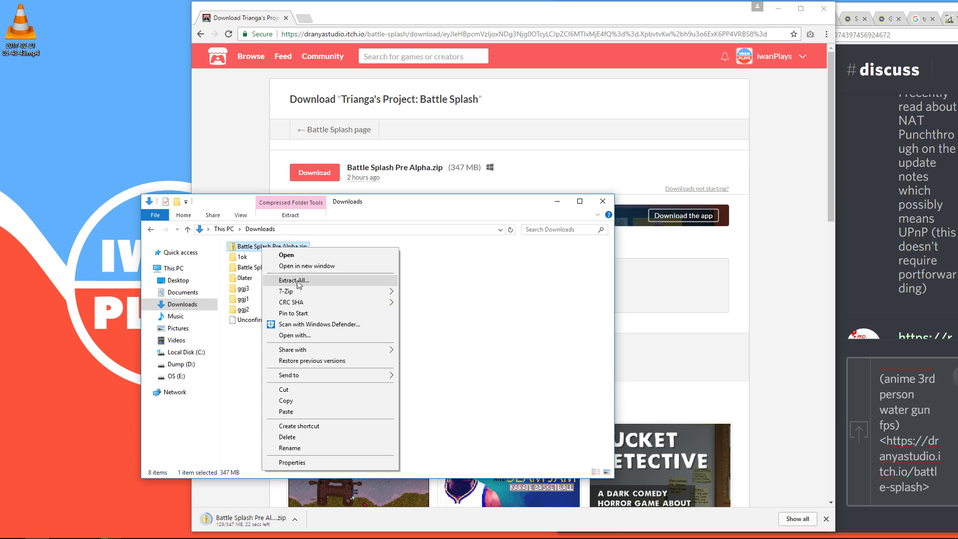
click(295, 280)
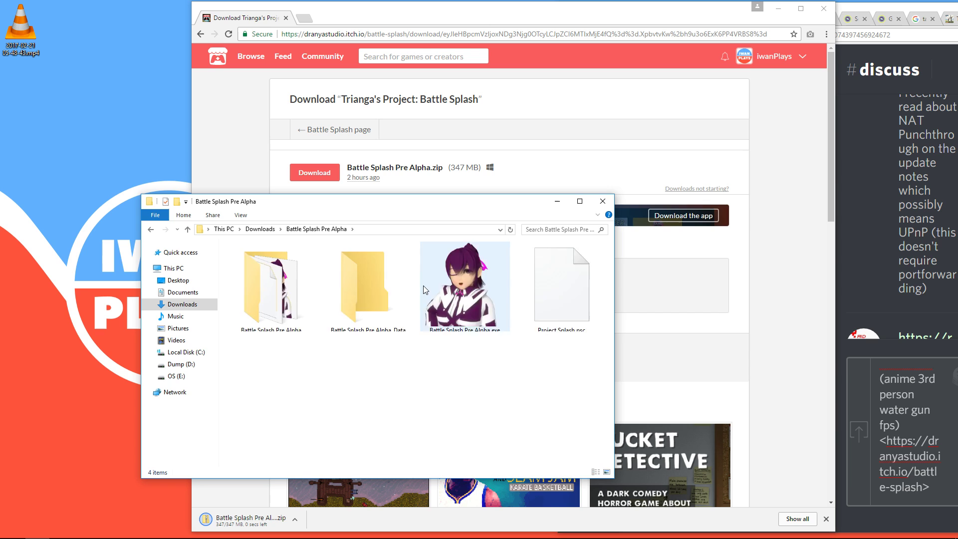
double_click(465, 286)
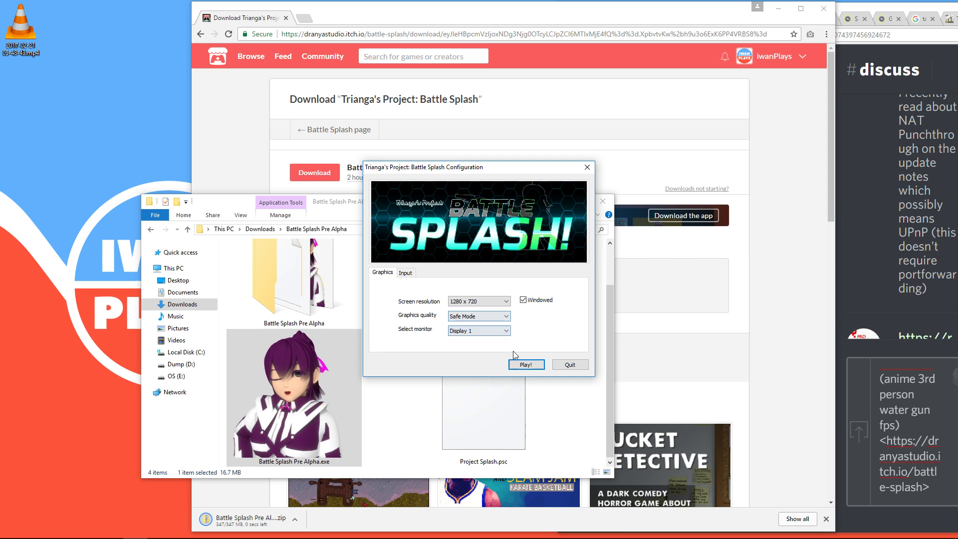
Pick a different screen resolution in the Battle Splash Configuration dialog.
click(480, 300)
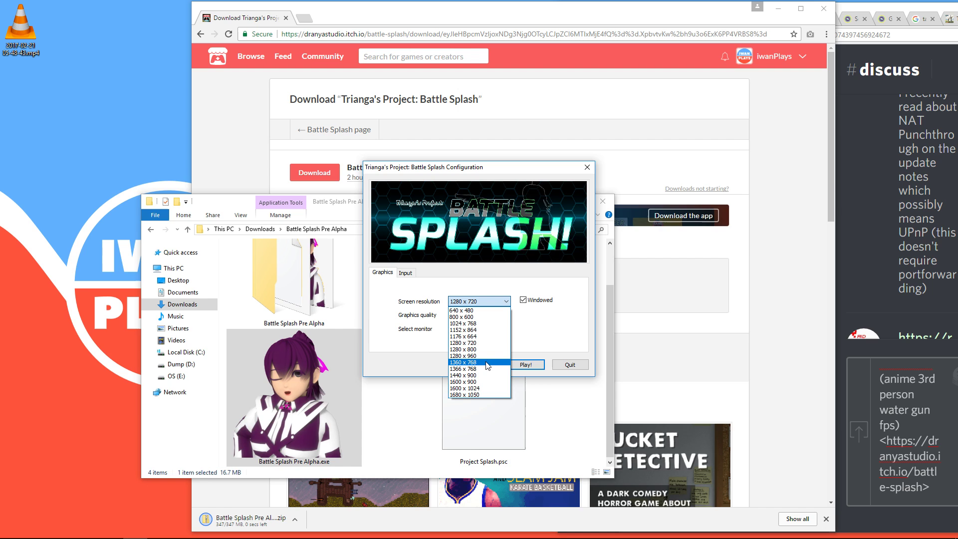
click(525, 365)
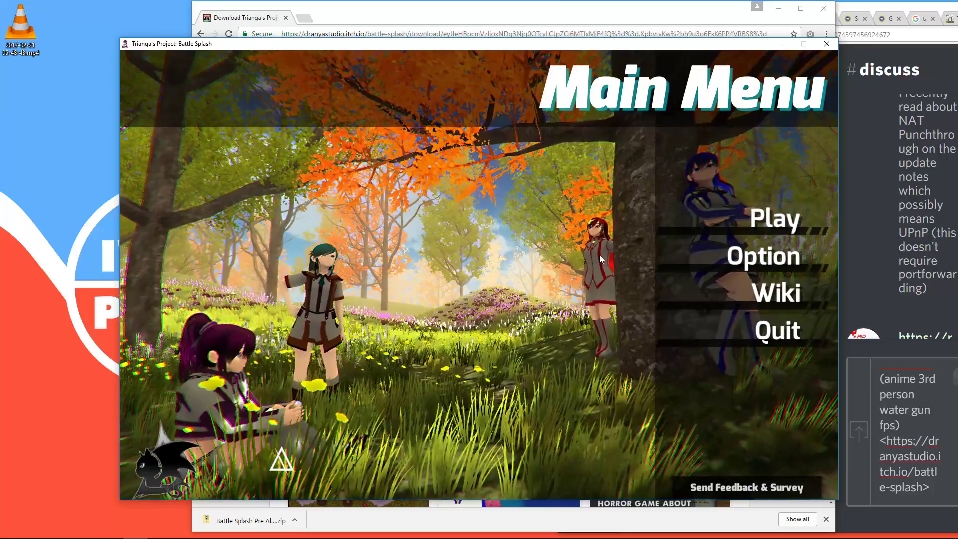
Load the Medieval City level from Level Select and choose Multiplayer.
click(764, 255)
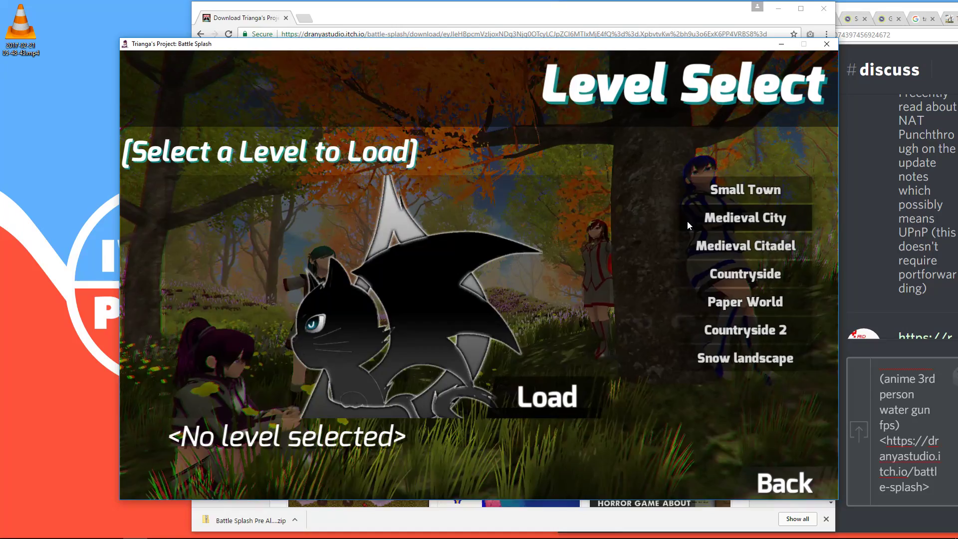
click(745, 218)
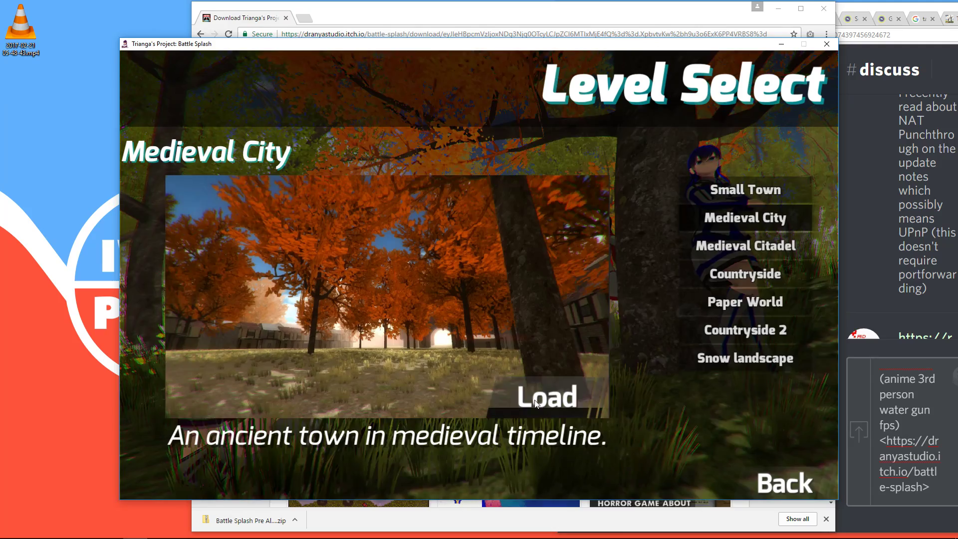
click(545, 396)
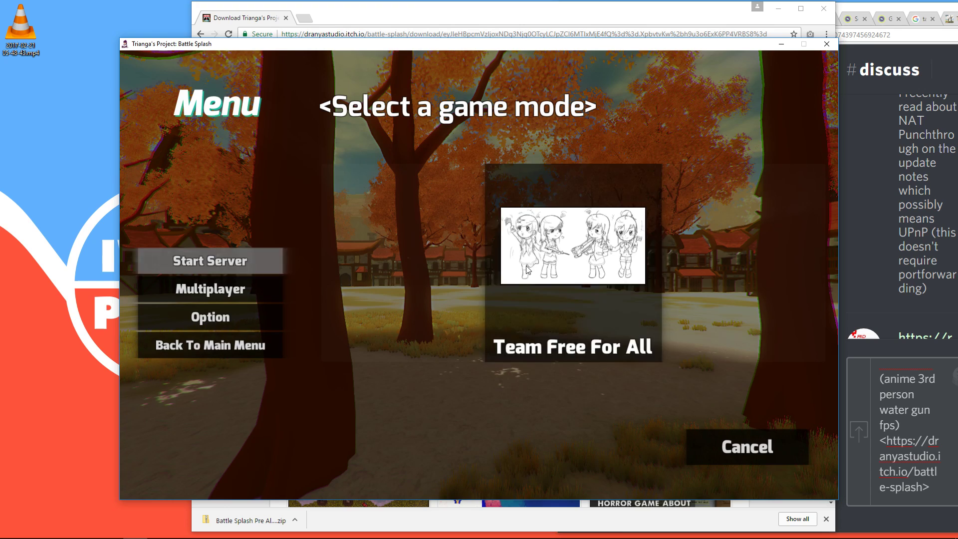
click(573, 245)
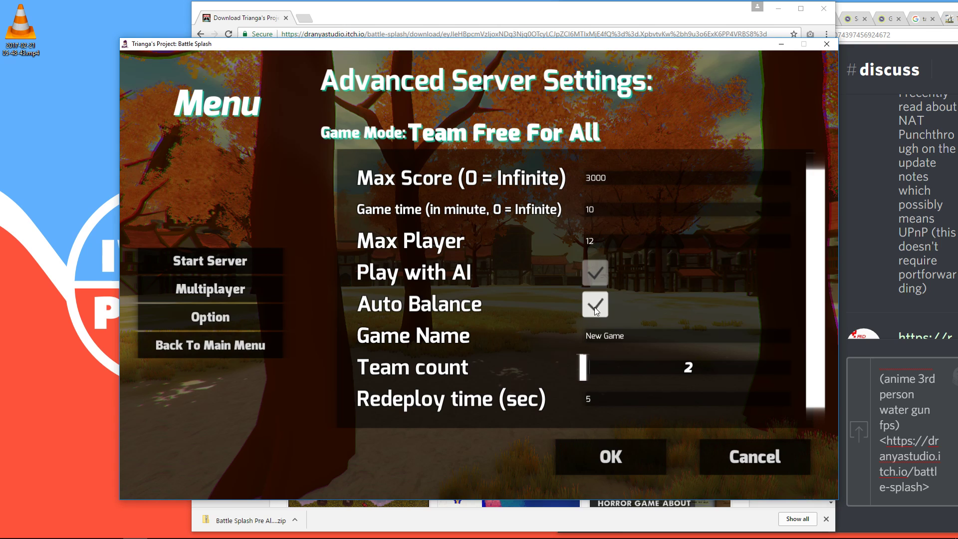
Name the server 'iwanPlays Game', set the team count to 3, and confirm.
text(iwanPlays)
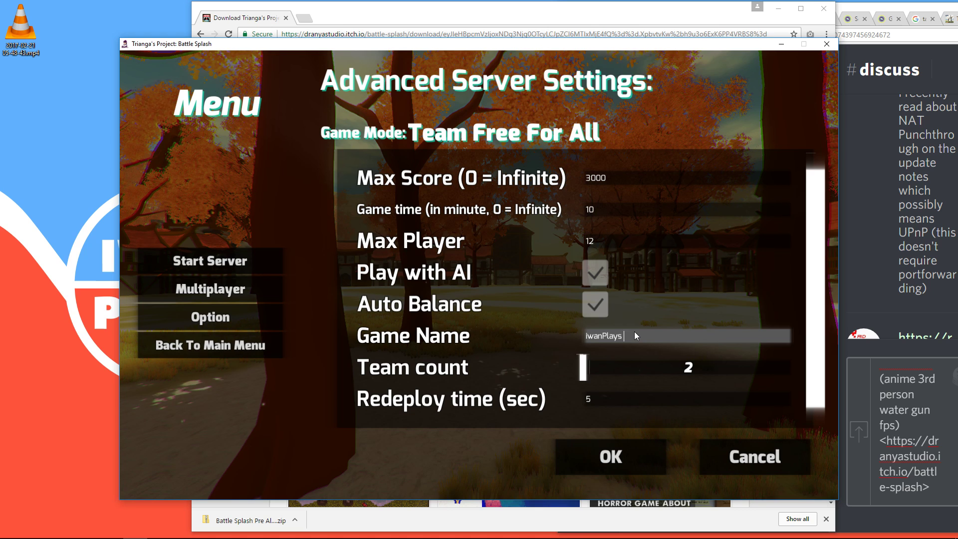
text(Game)
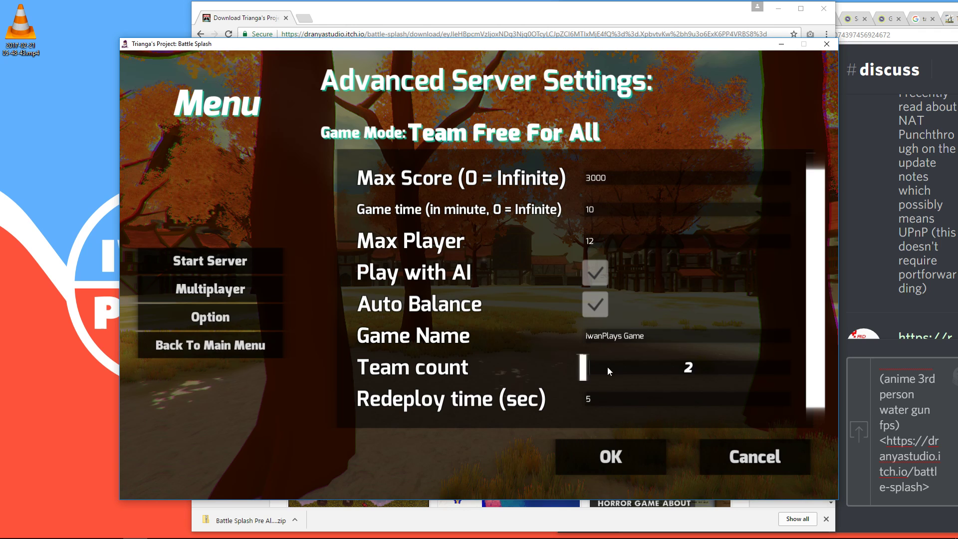
drag(580, 367, 691, 367)
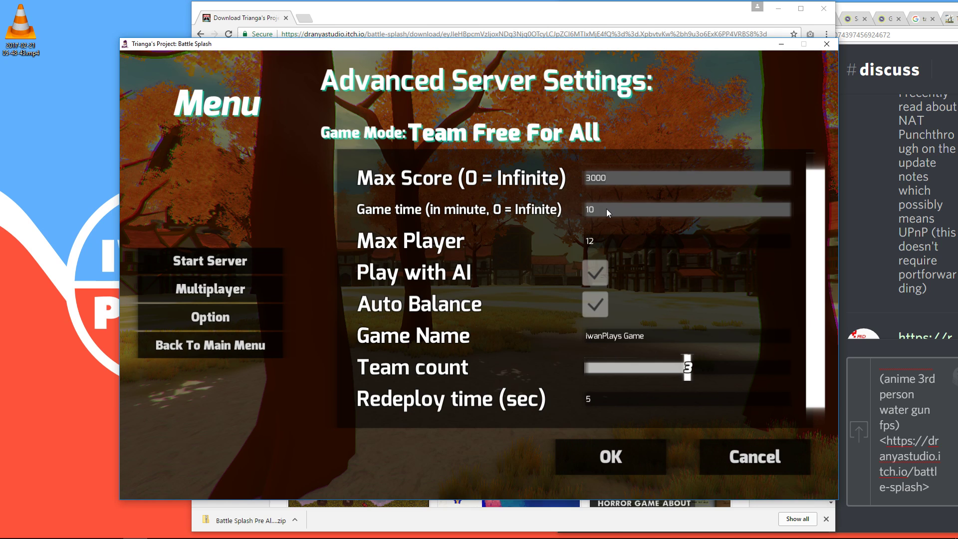
click(610, 457)
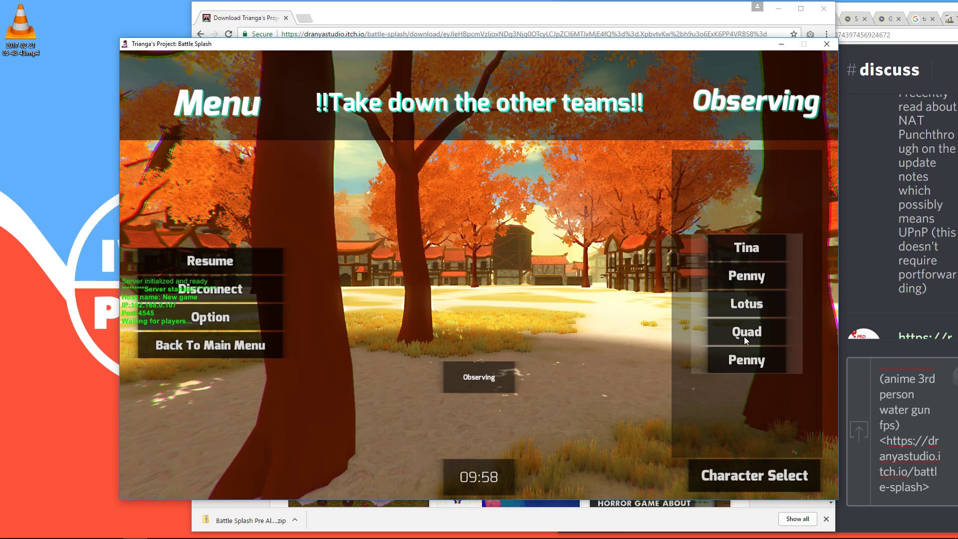
Open Character Select and view the Pentaga Polyga profile.
click(754, 476)
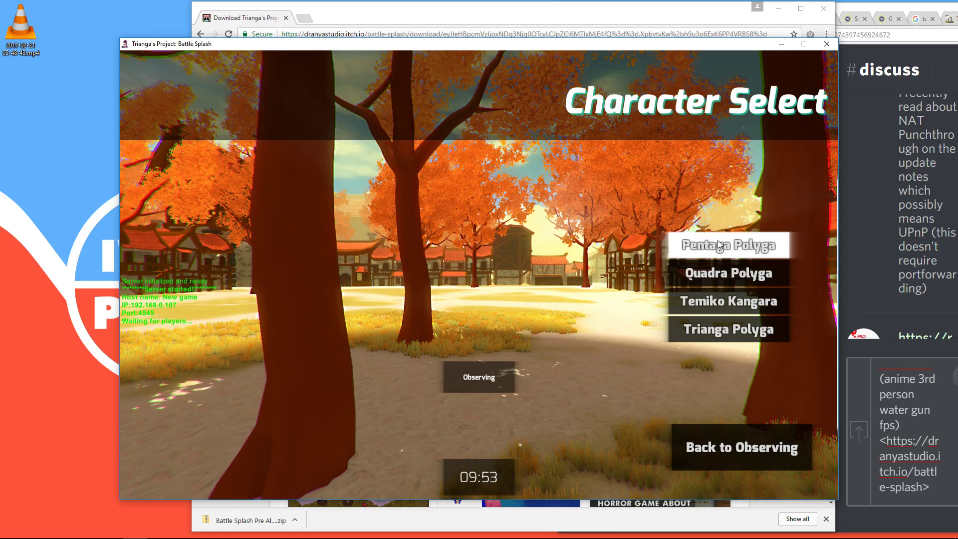
click(727, 245)
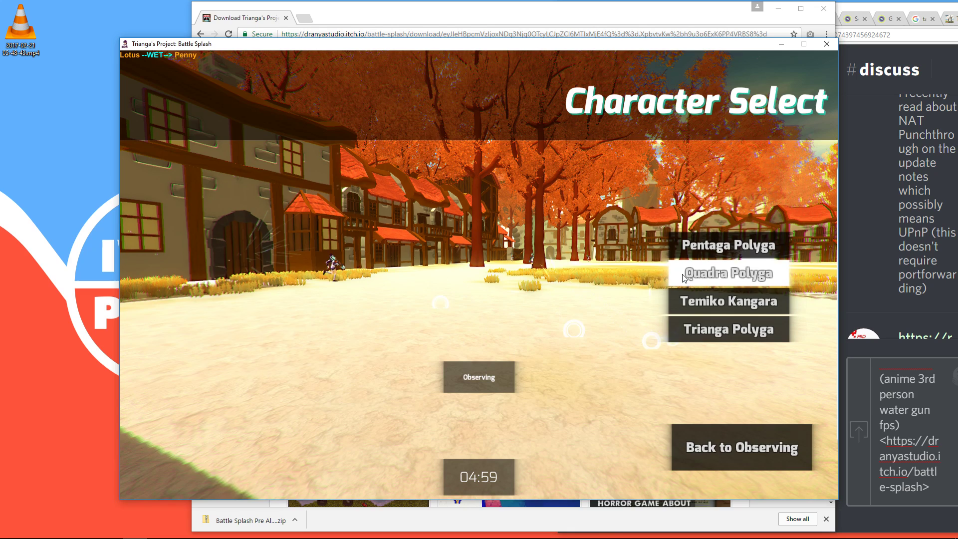
View the Quadra Polyga profile, then return to observing the match.
click(727, 273)
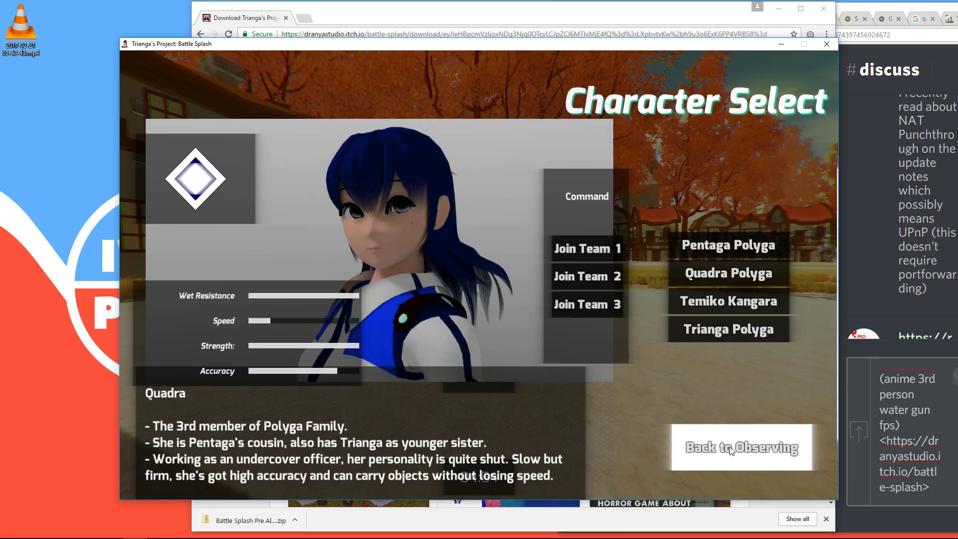
click(741, 446)
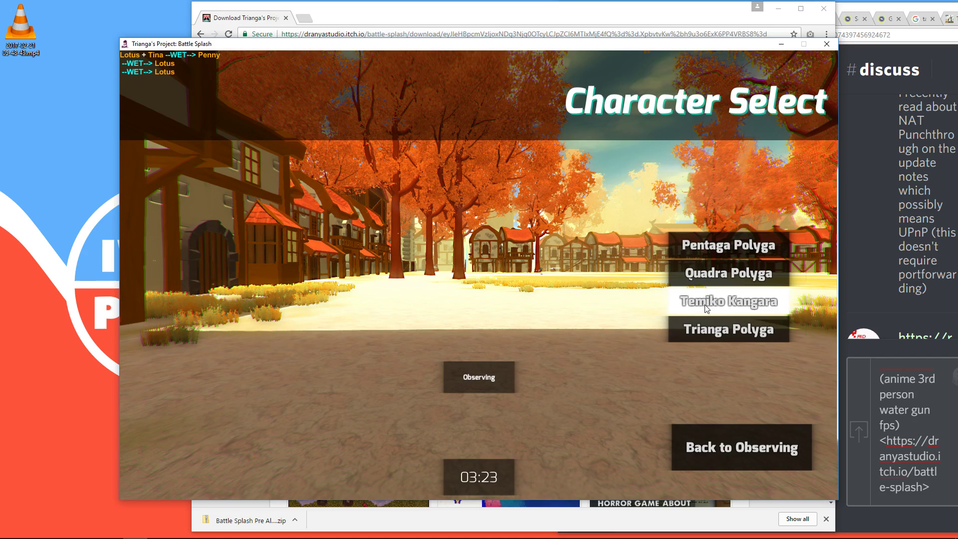
Spawn in as Temiko Kangara, play a while, then open the Esc menu.
click(727, 300)
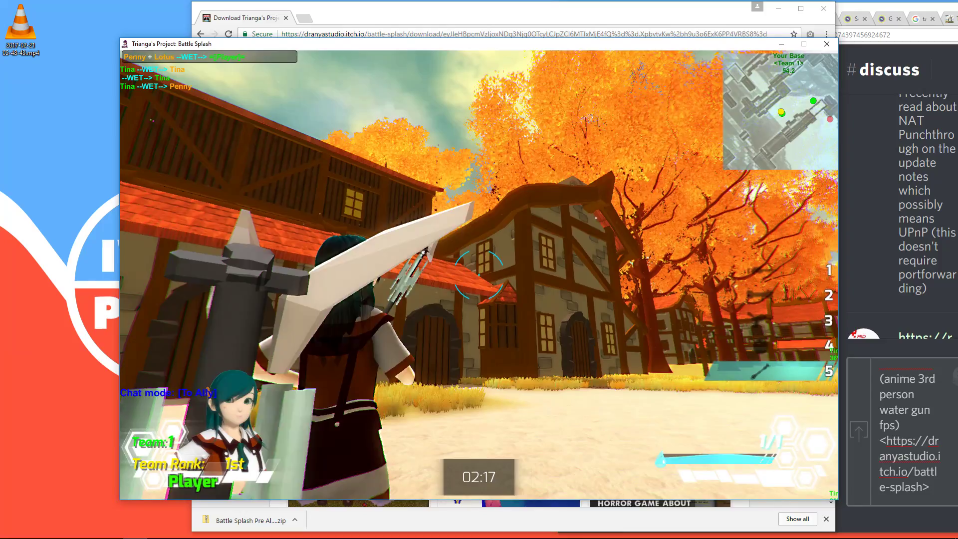
key(Escape)
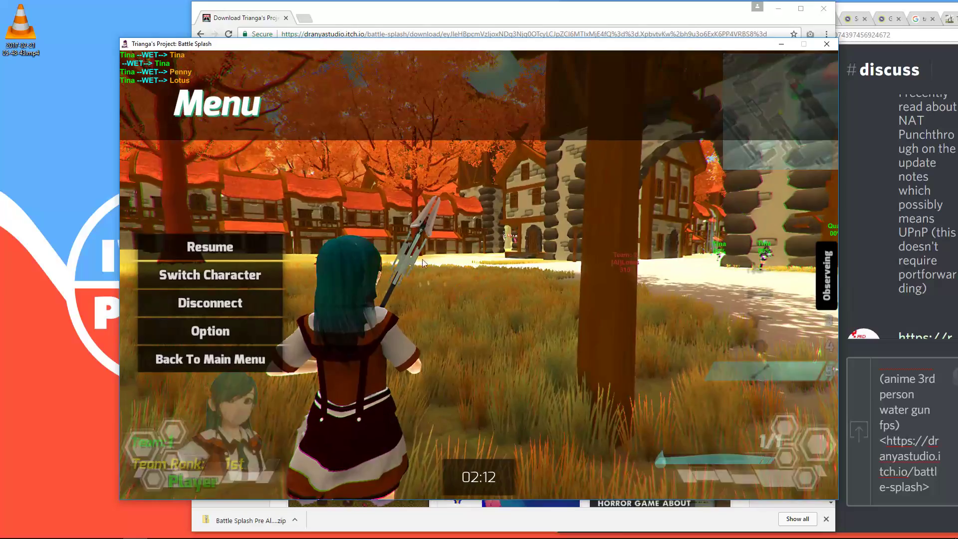
Switch the character to Trianga Polyga, then open the host game's Esc menu.
click(210, 275)
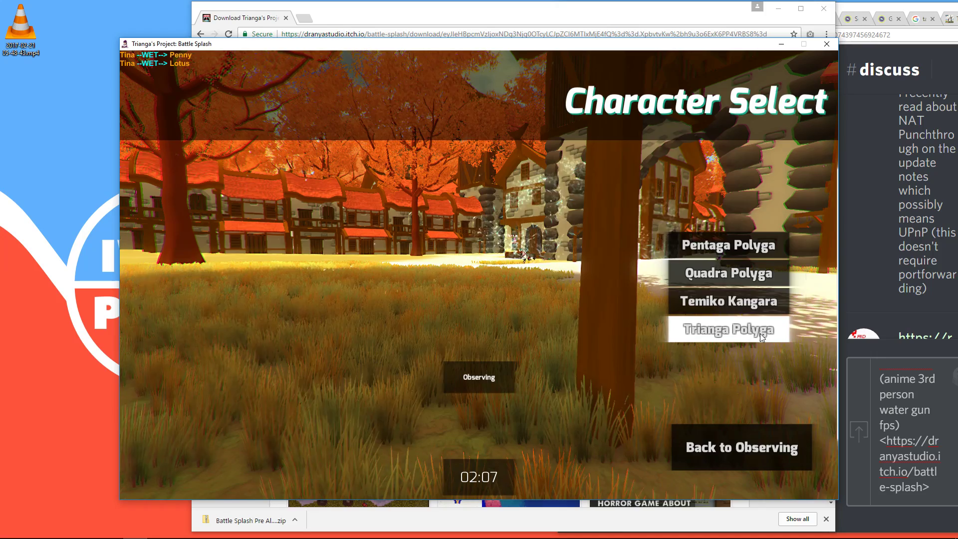
click(727, 329)
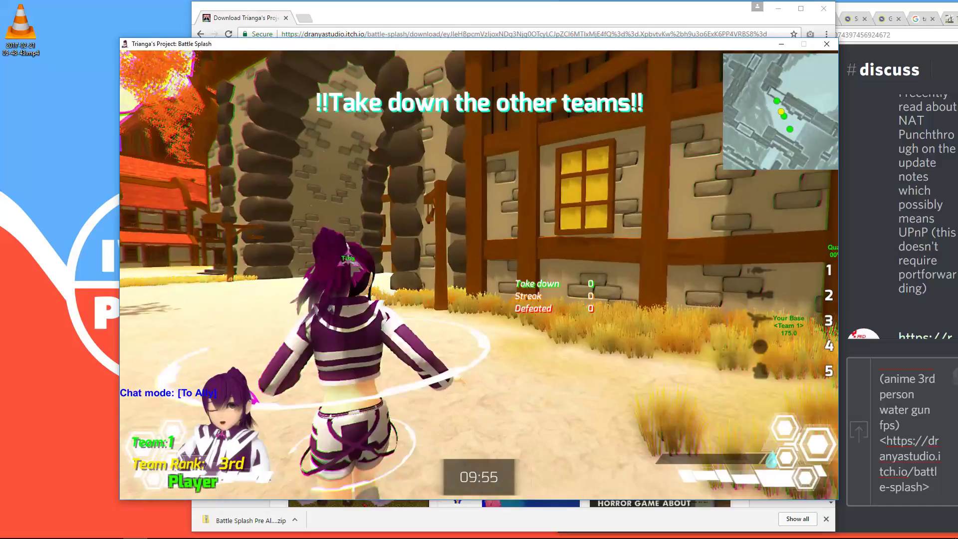
key(Escape)
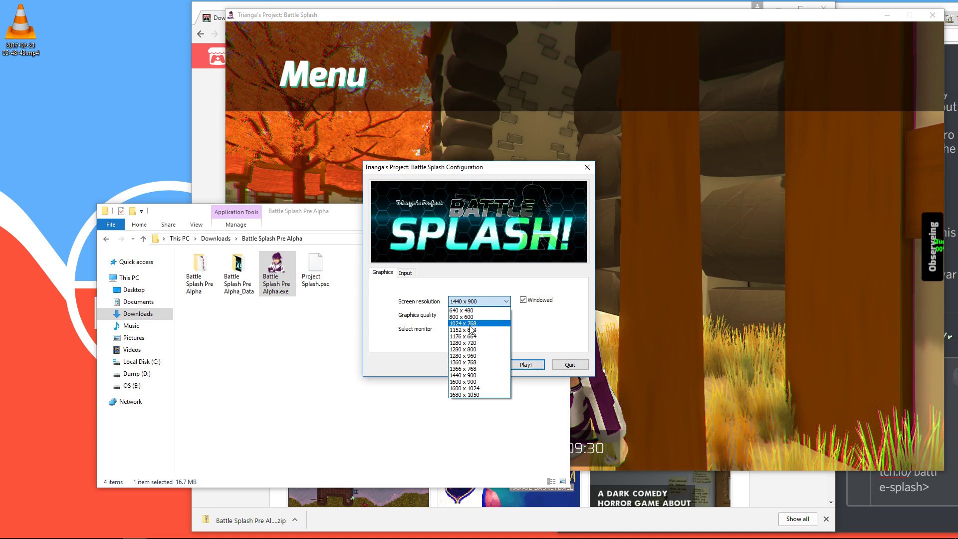
Run the second Battle Splash copy at 1024 x 768 and reach its play menu.
click(527, 364)
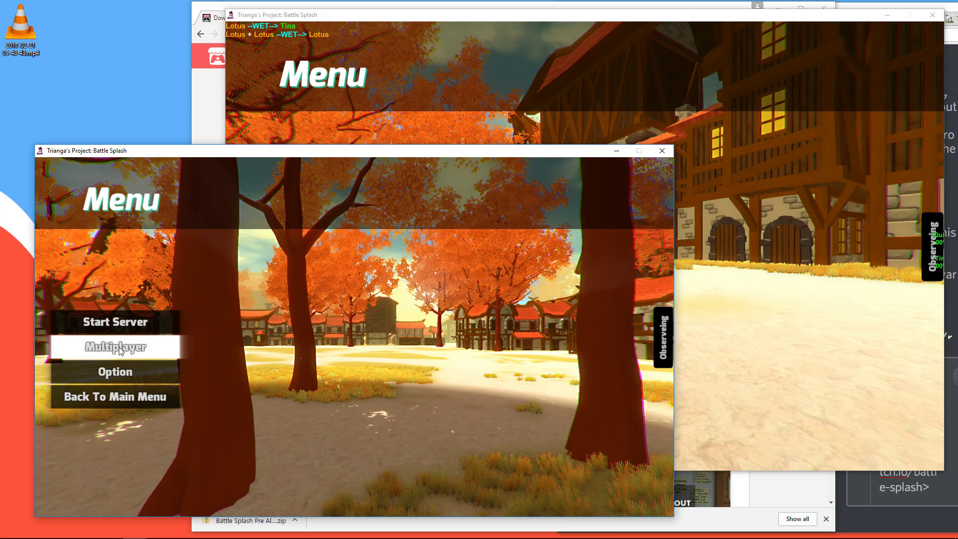
Open Multiplayer and the Direct Join form to enter the host address.
click(115, 348)
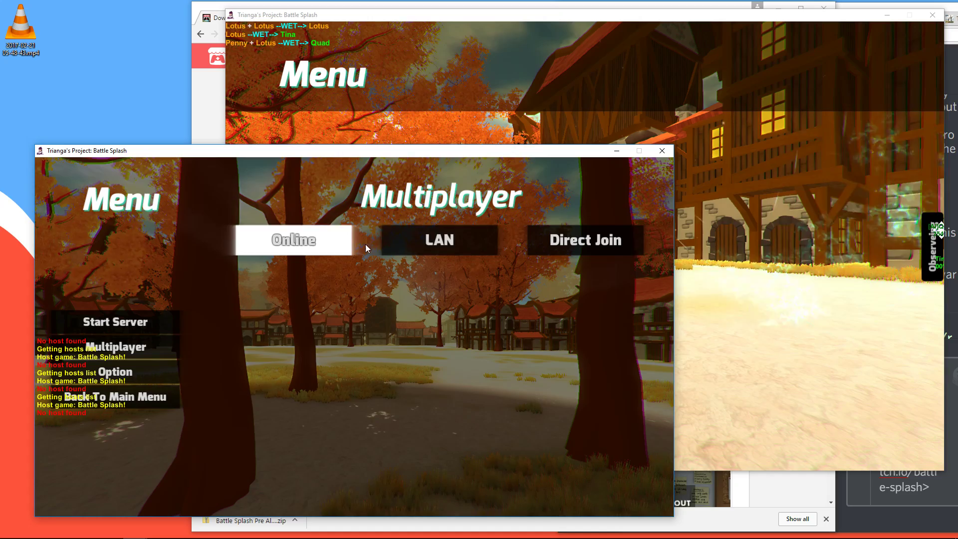
click(293, 239)
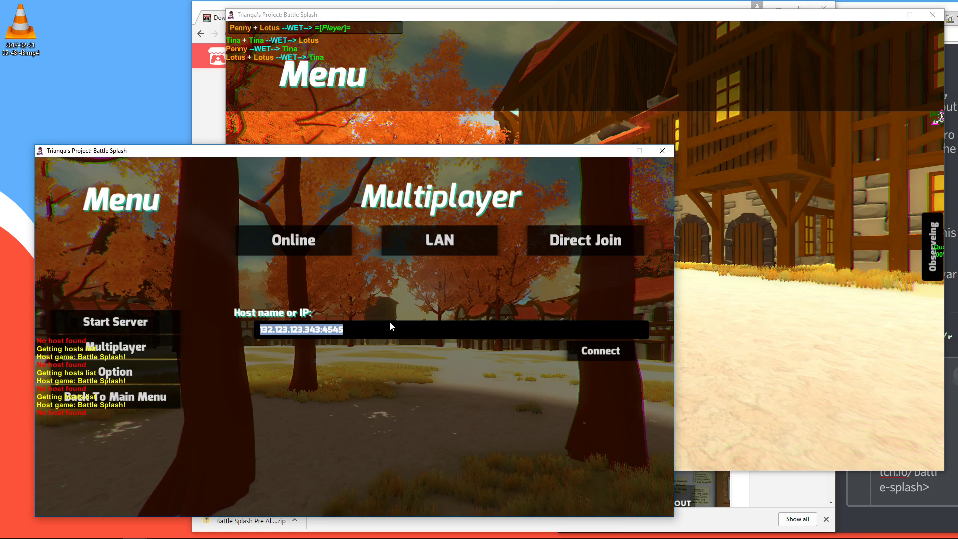
Attempt a direct connection to the entered host address and port.
click(599, 350)
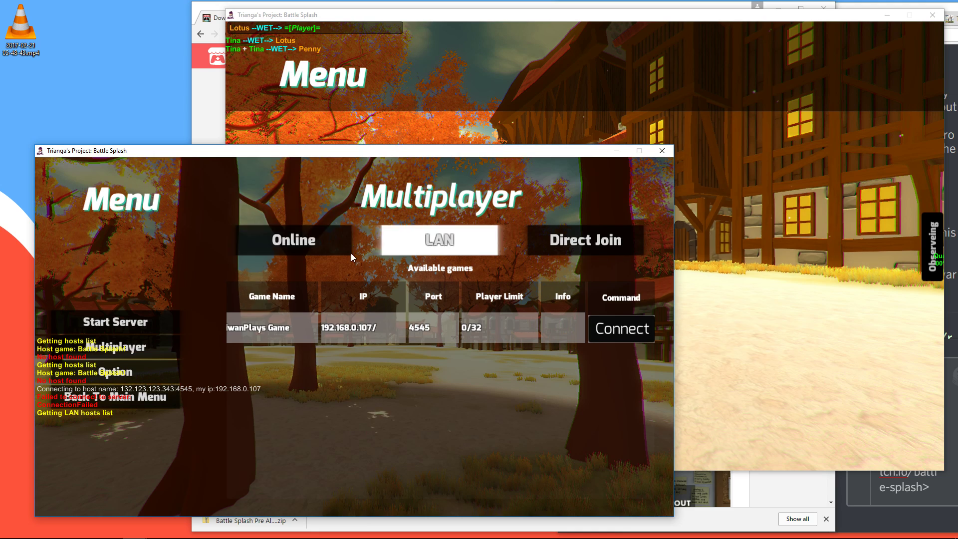
Look at the Online game list, then go back to the Main Menu.
click(294, 239)
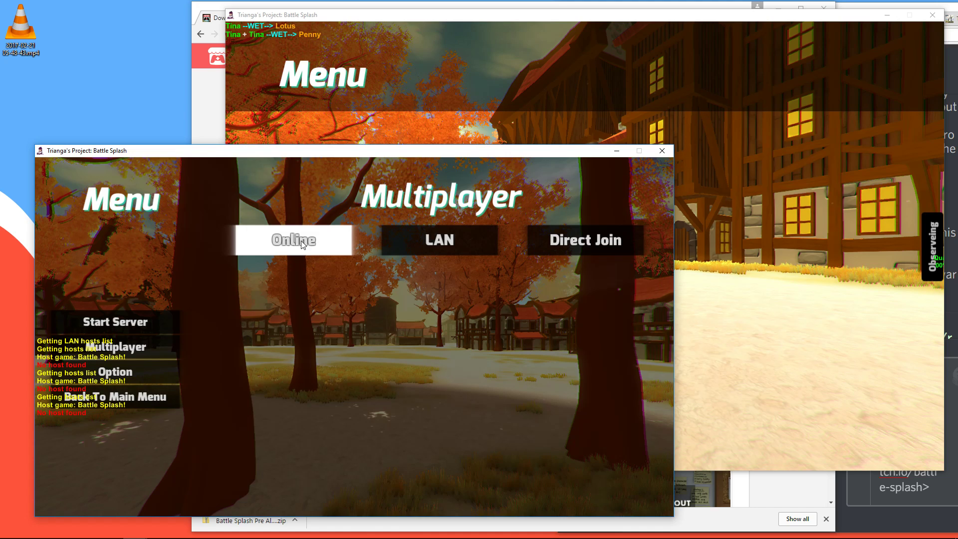
click(293, 240)
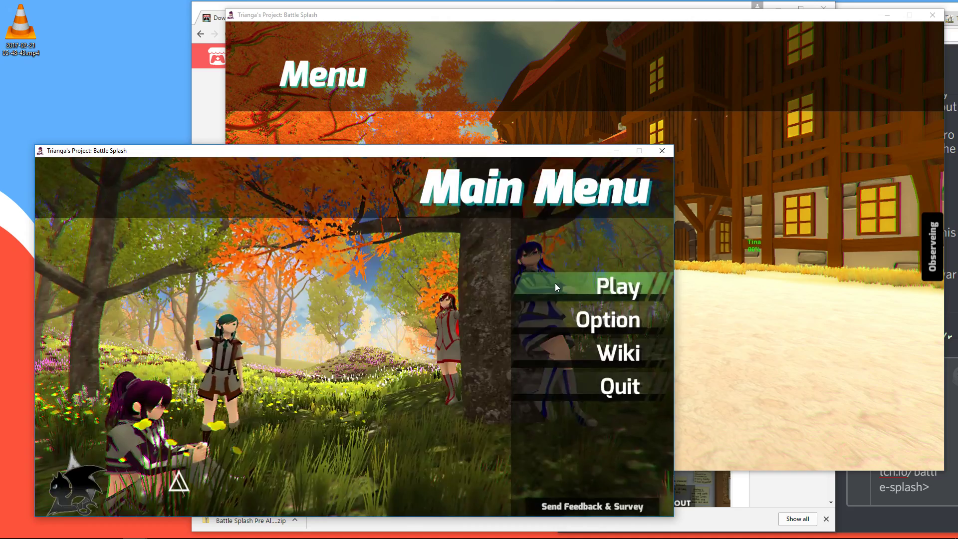
Connect to IwanPlays Game over LAN and spawn as Temiko Kangara.
click(618, 285)
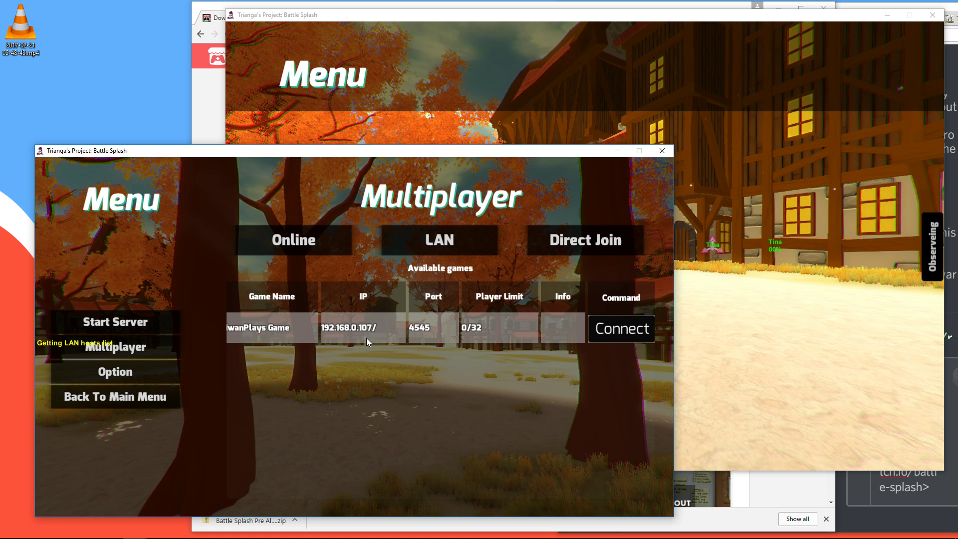
click(621, 328)
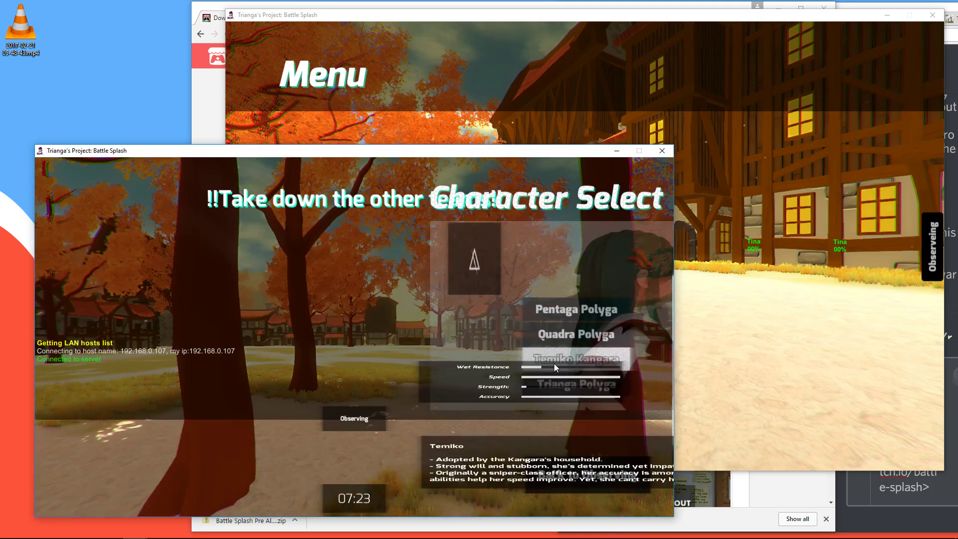
click(575, 359)
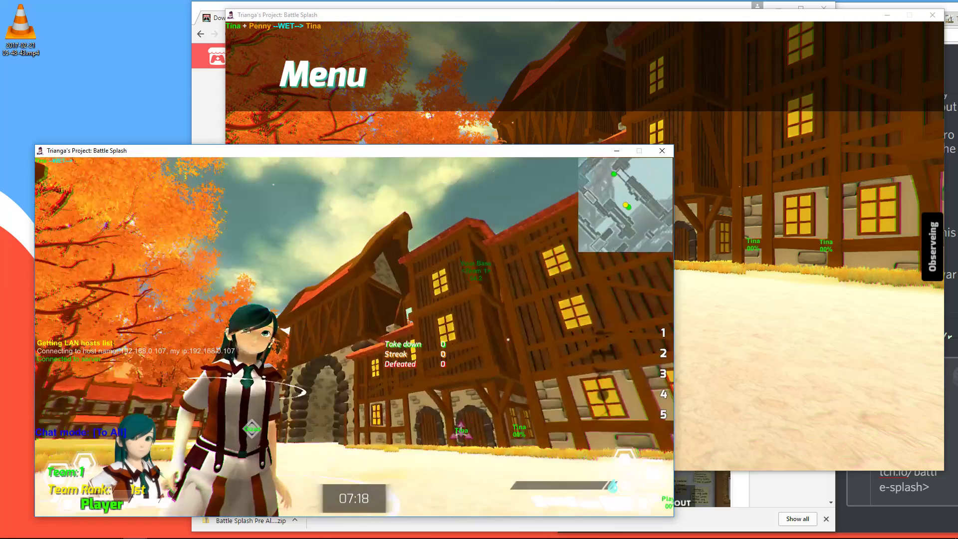